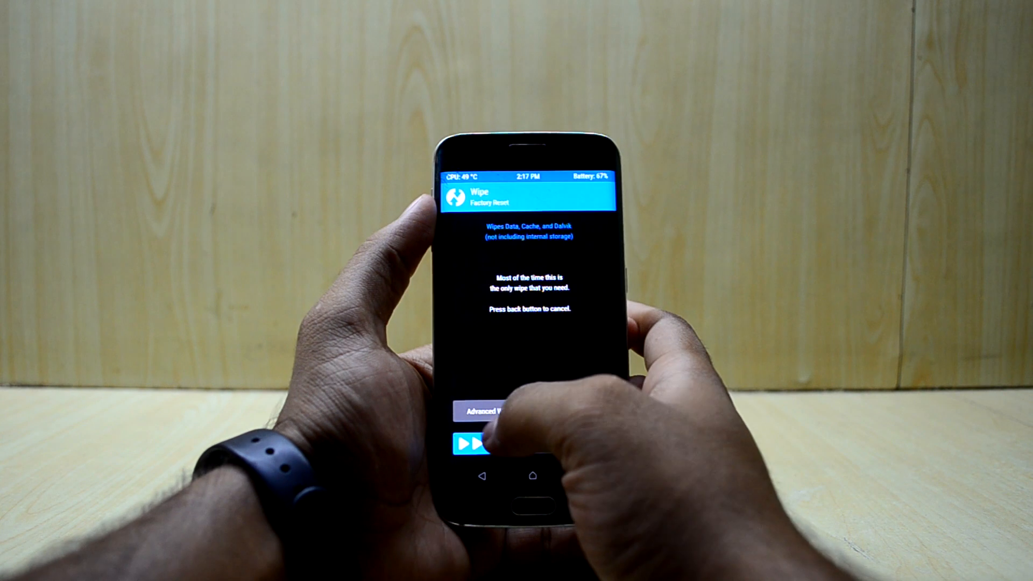
- Advanced-wipe the Dalvik/ART Cache, System and Data partitions, then return to the main menu
left_click(484, 411)
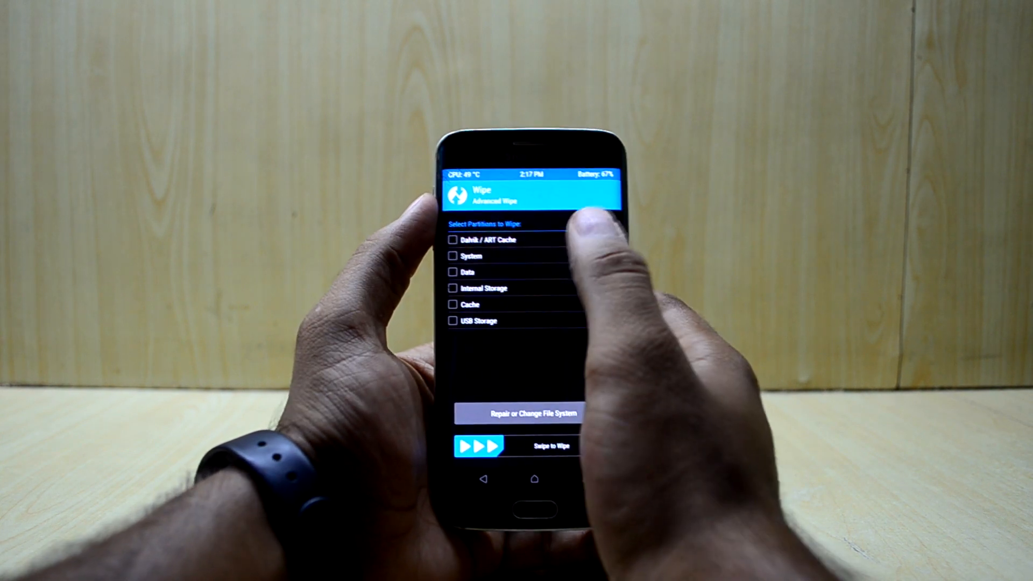
left_click(453, 239)
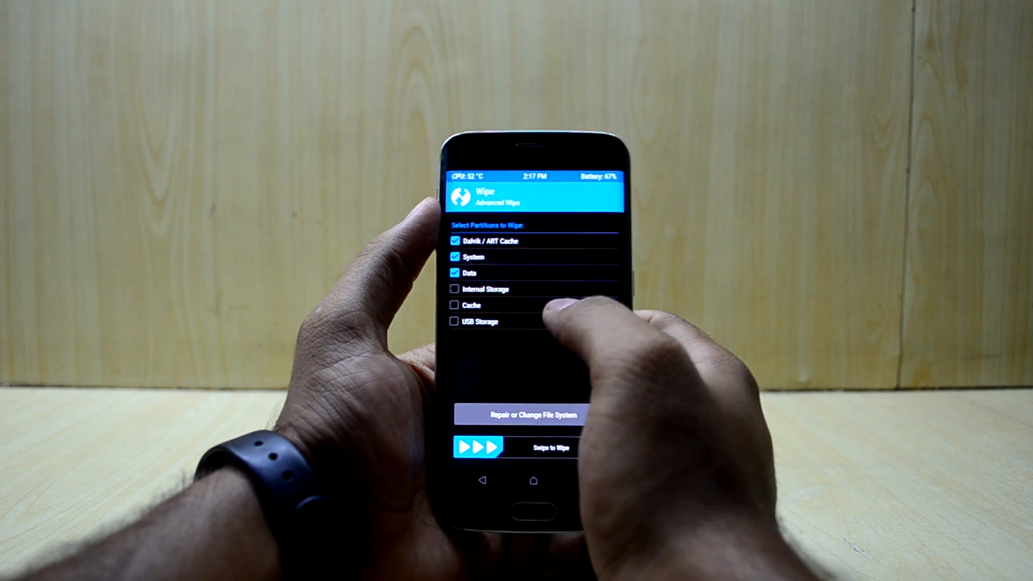
left_click(454, 305)
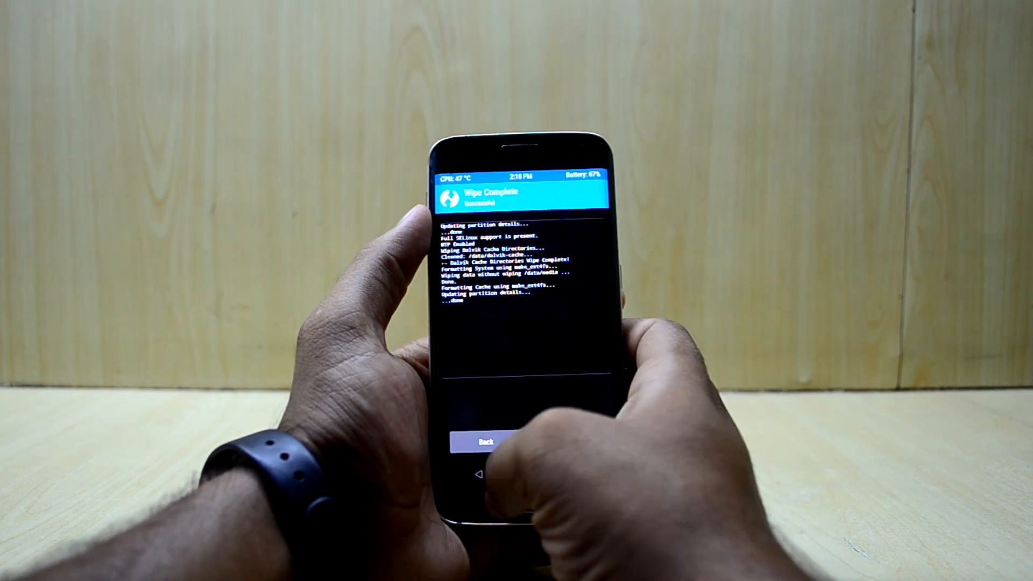
left_click(485, 442)
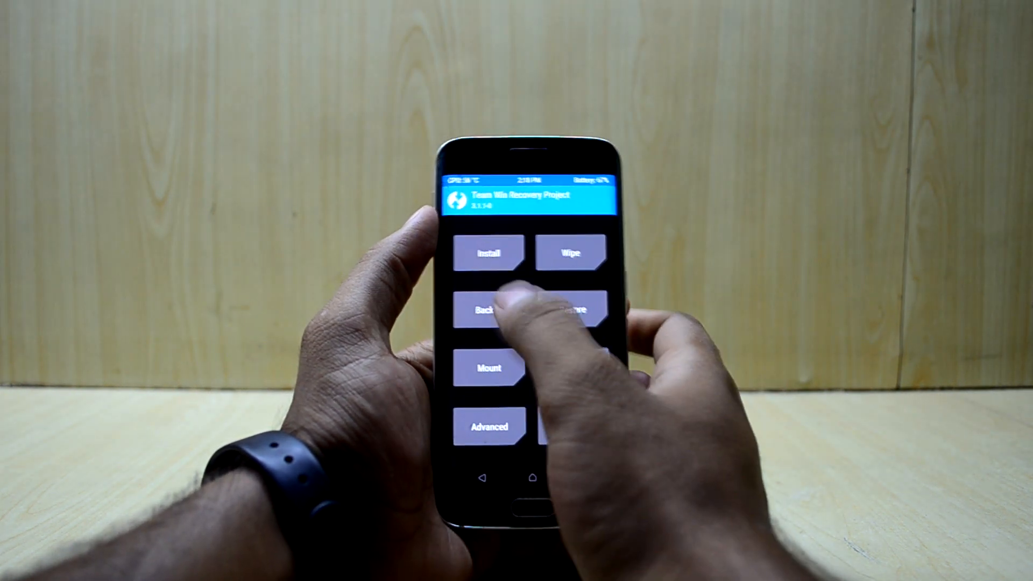
- Flash the INFINITY Note Fan Edition FE2.1 ROM zip to launch its installer
left_click(488, 254)
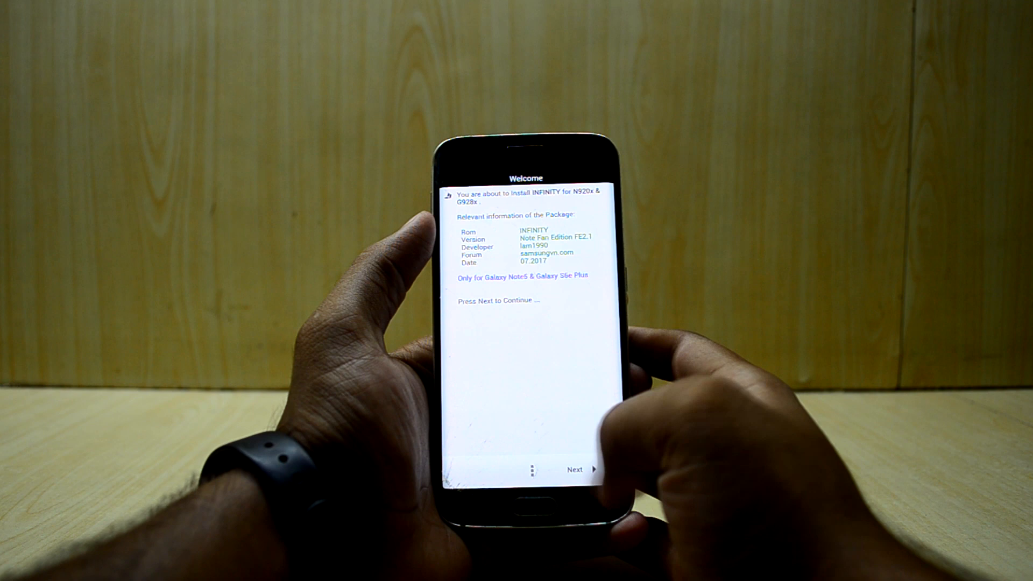
- Get past the welcome page, agree to the terms, and keep the full-wipe option
left_click(574, 469)
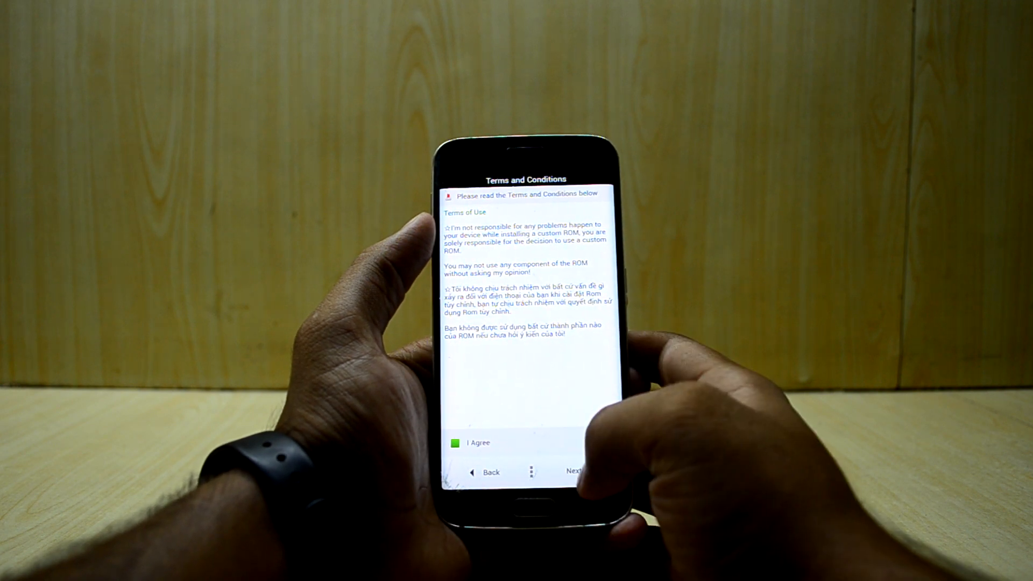
left_click(574, 471)
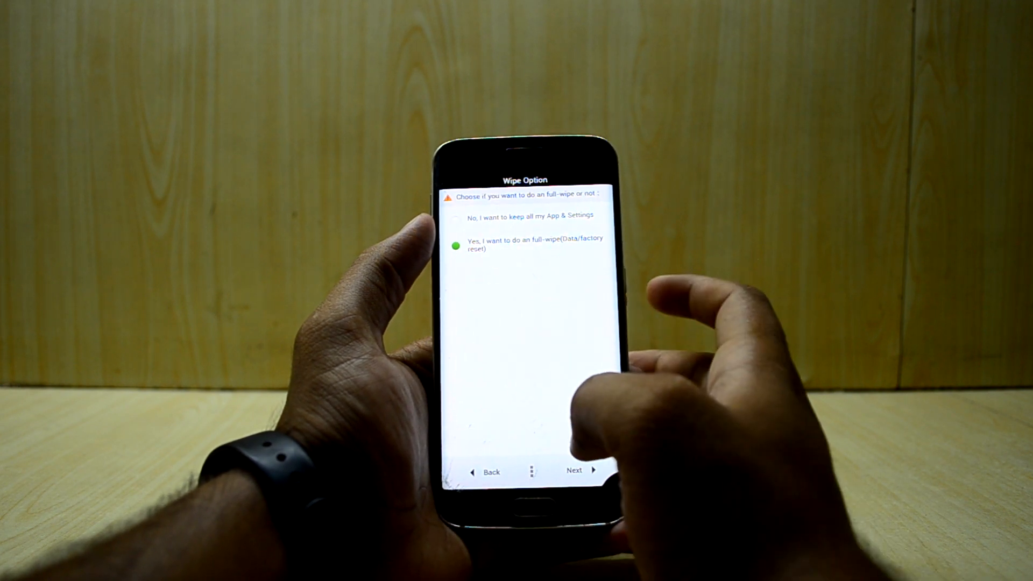
left_click(575, 470)
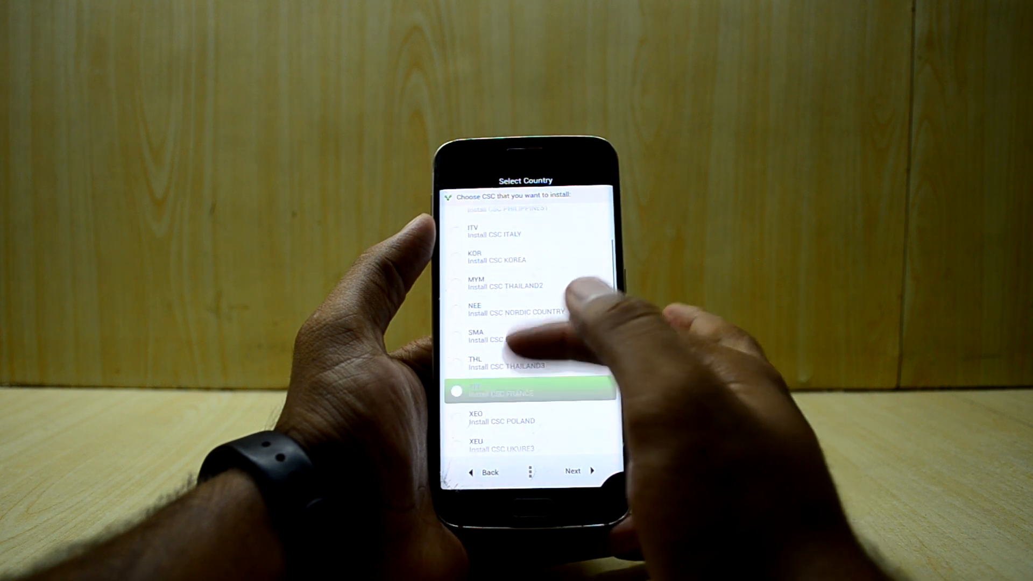
- Select UNITED ARAB EMIRATES (XSG) from the CSC country list
scroll("down", 3)
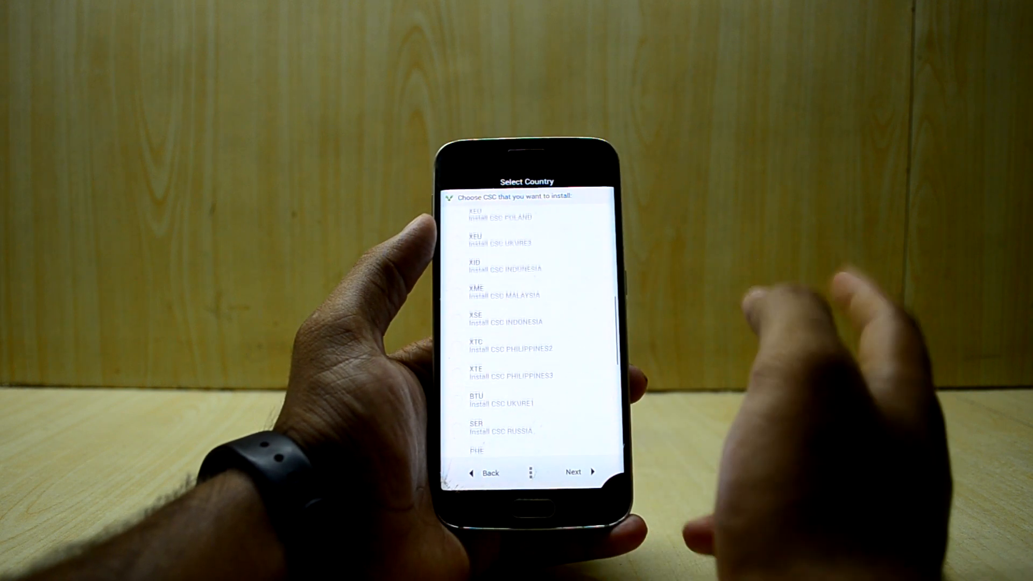
scroll("down", 3)
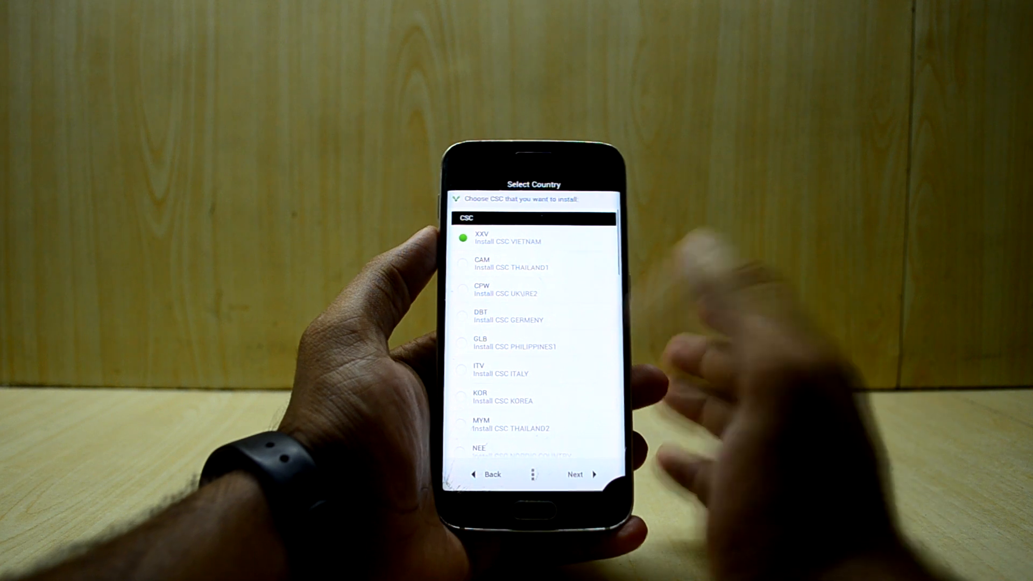
scroll("down", 3)
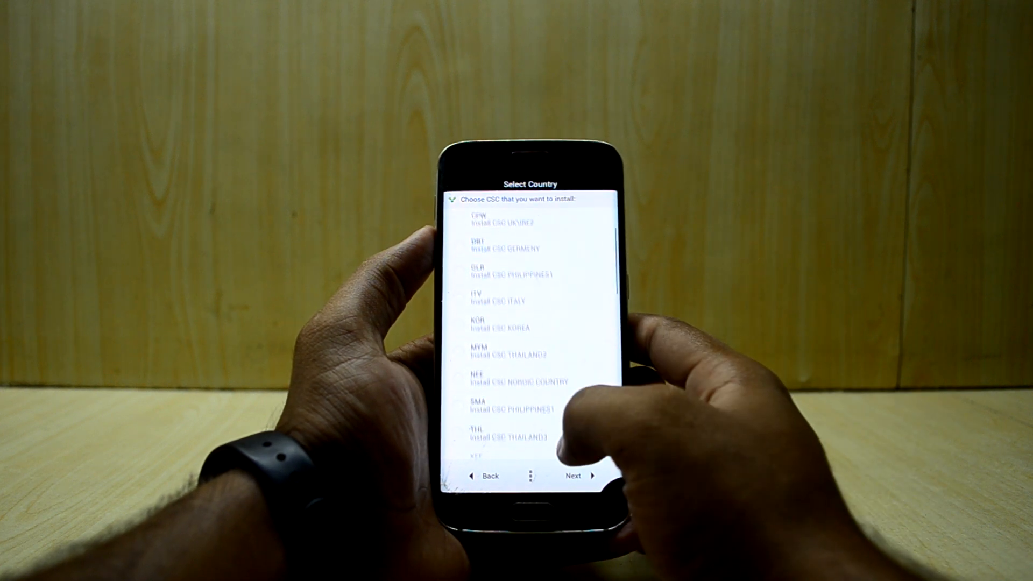
scroll("down", 3)
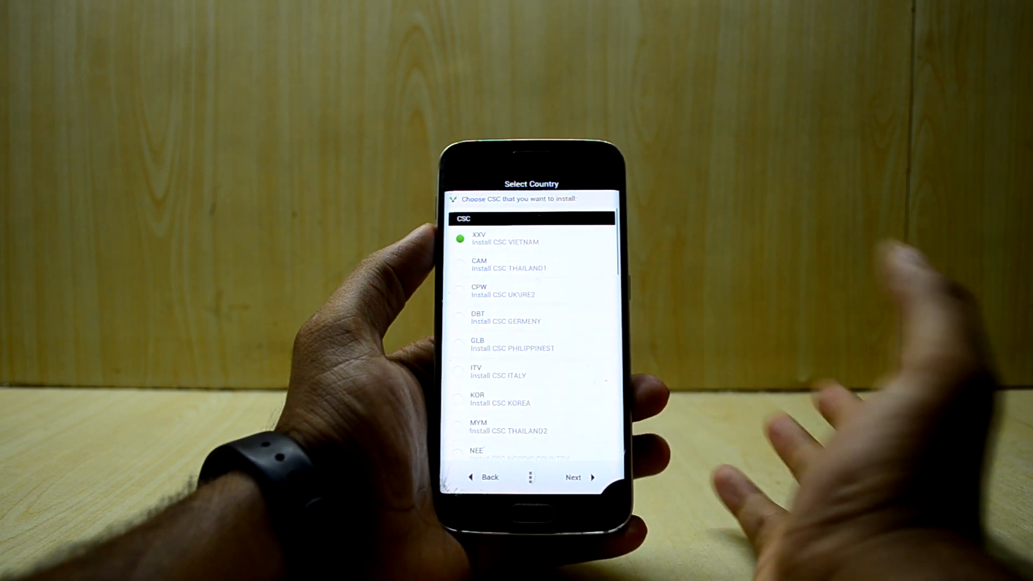
scroll("down", 3)
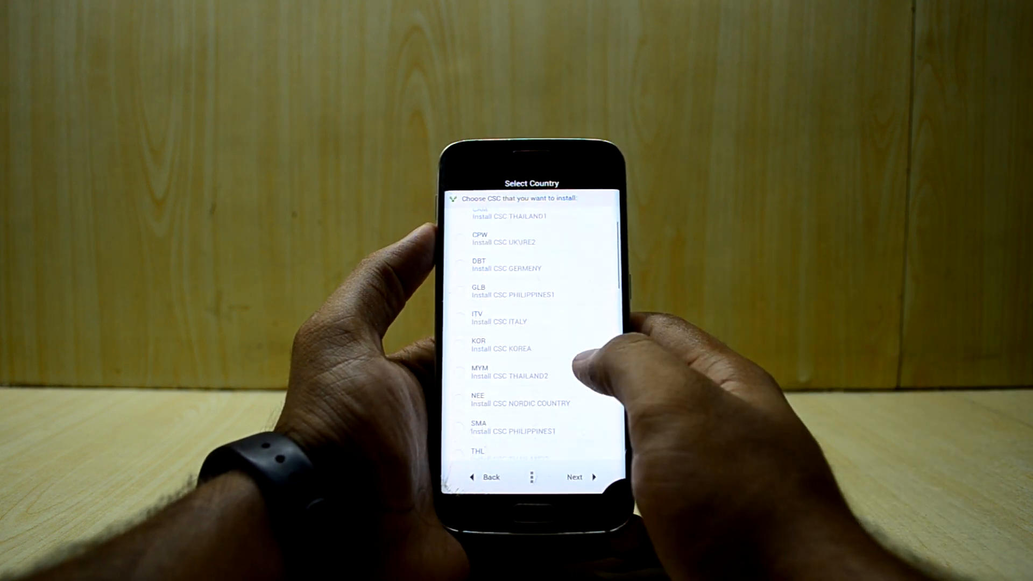
scroll("down", 3)
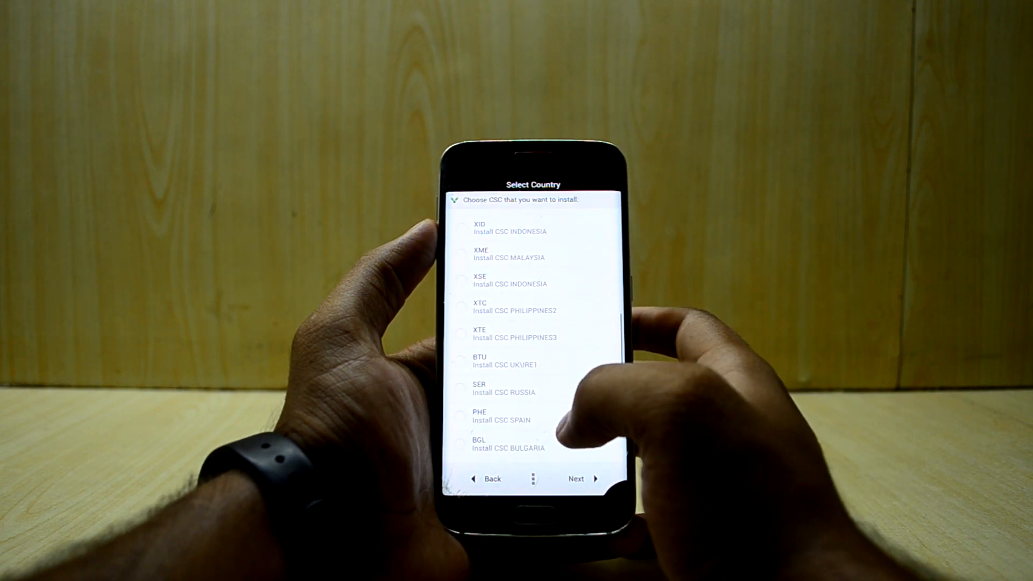
scroll("down", 3)
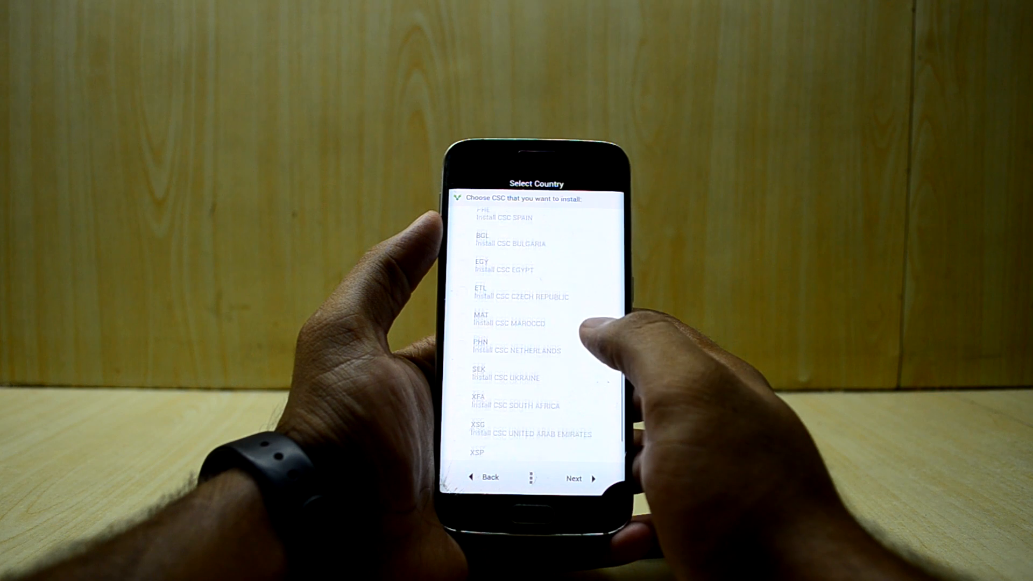
scroll("down", 3)
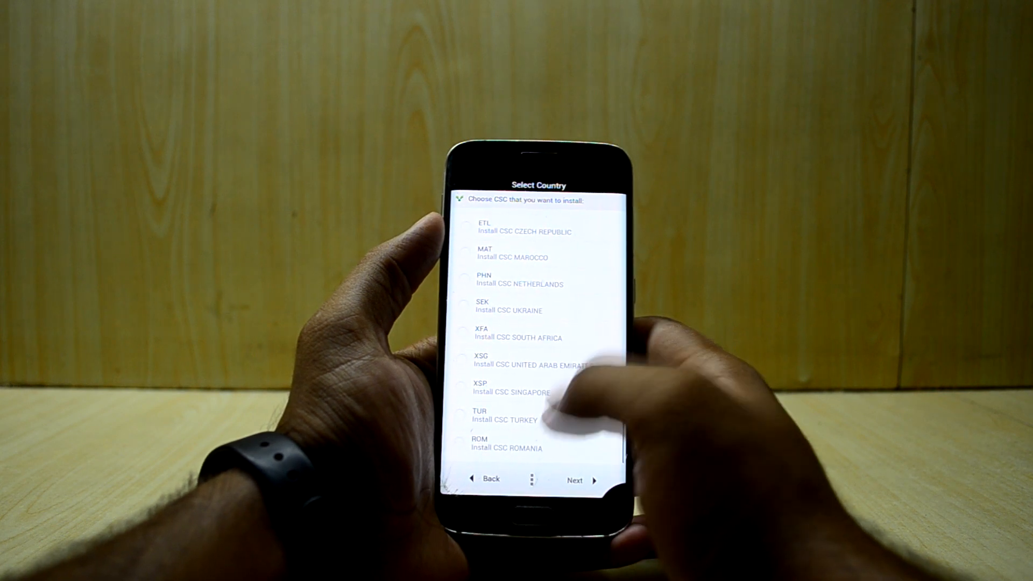
left_click(464, 361)
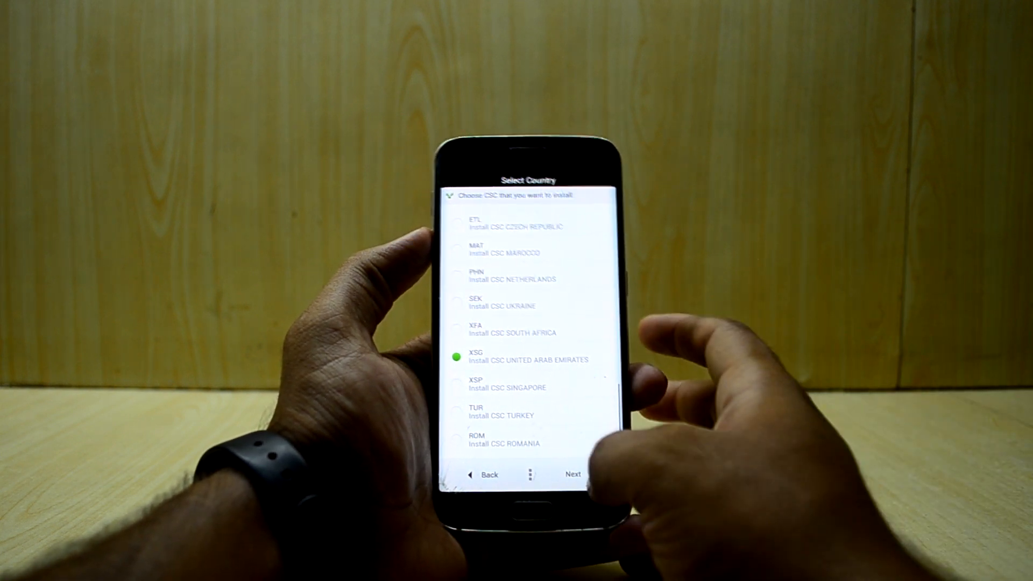
- Keep SmartManager, Apple emoji, Note5 Camera, Sound Mod and Note5 N920 defaults; choose Magisk and BusyBox
left_click(573, 475)
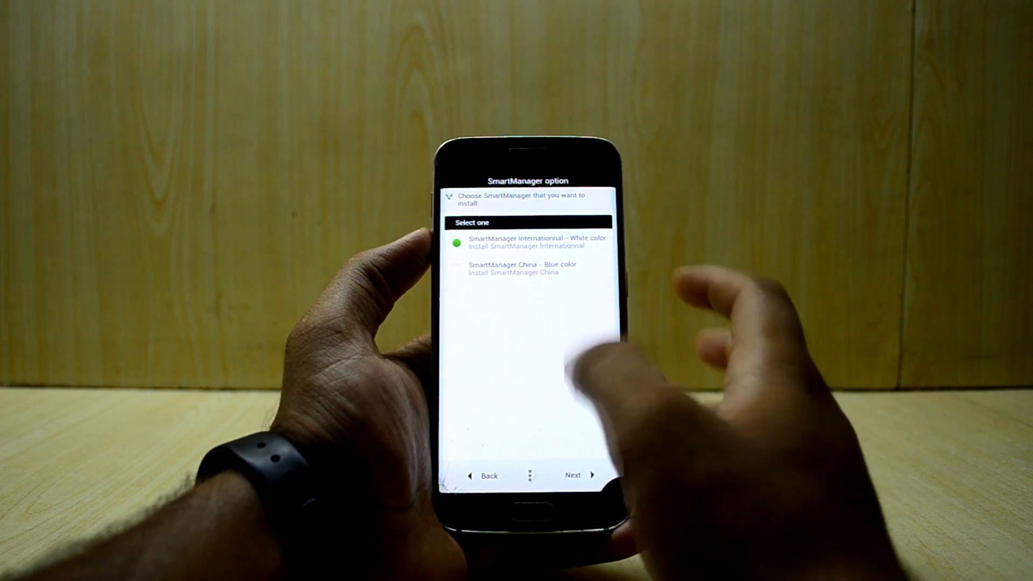
left_click(572, 475)
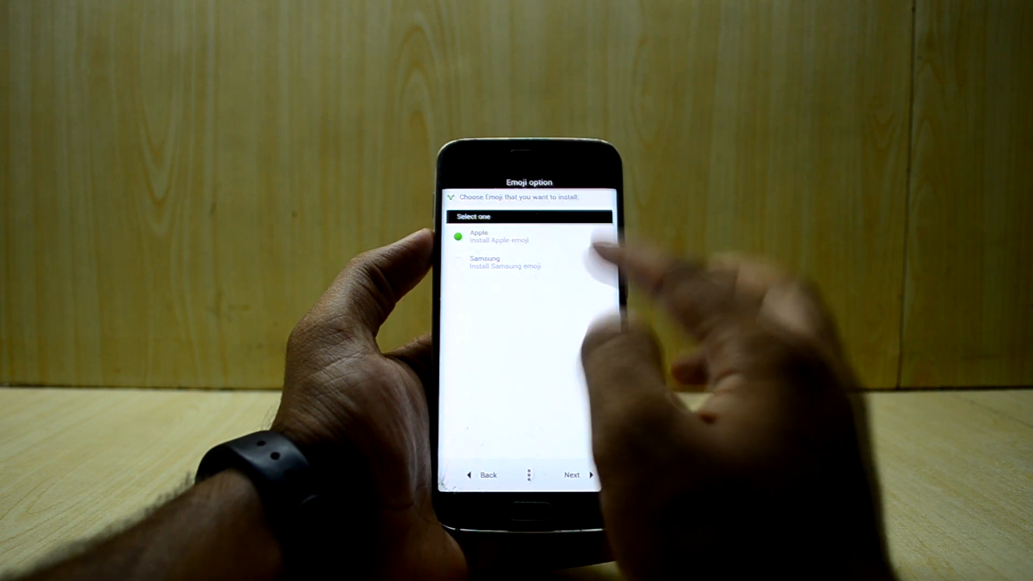
left_click(571, 475)
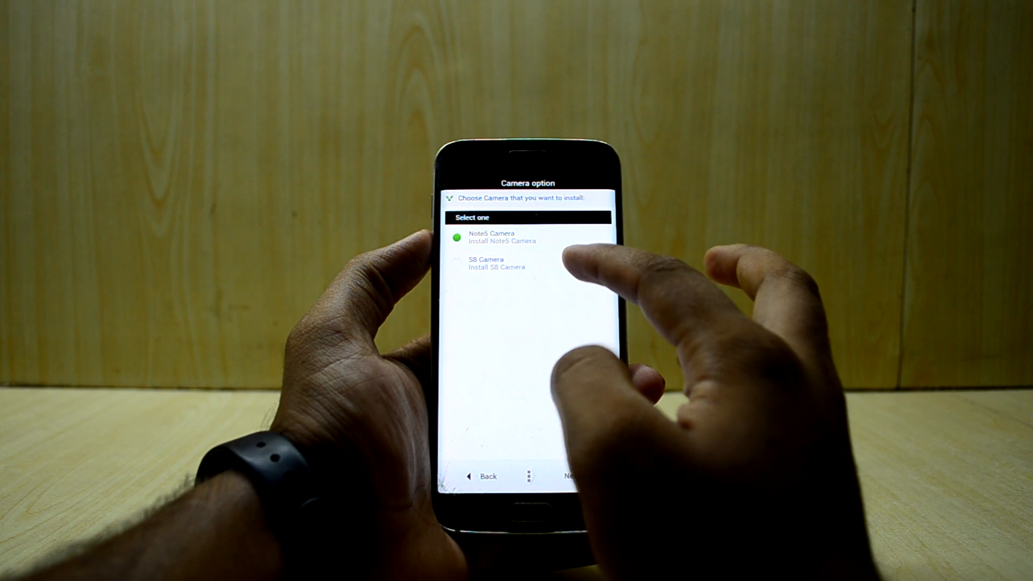
left_click(565, 475)
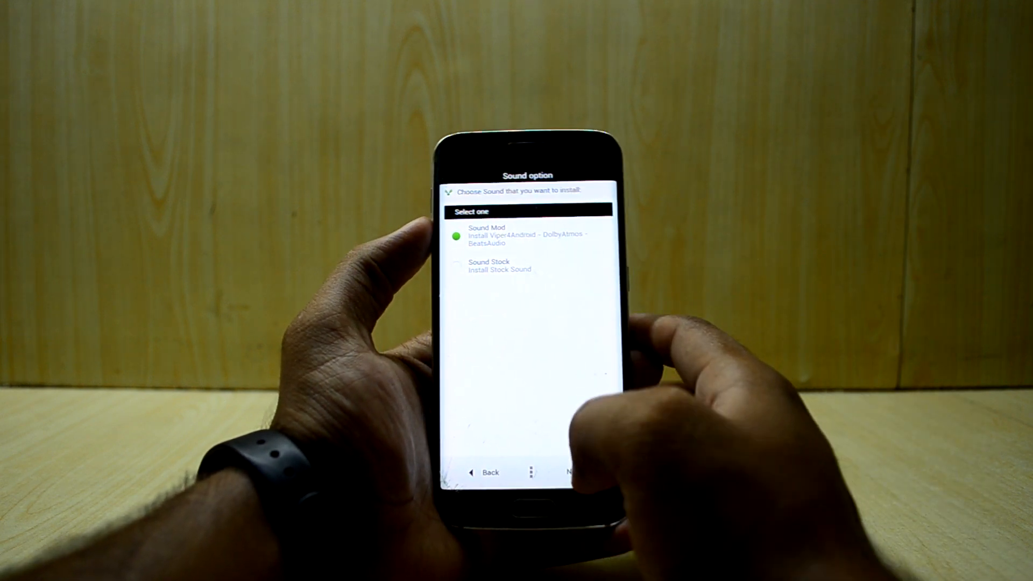
left_click(569, 473)
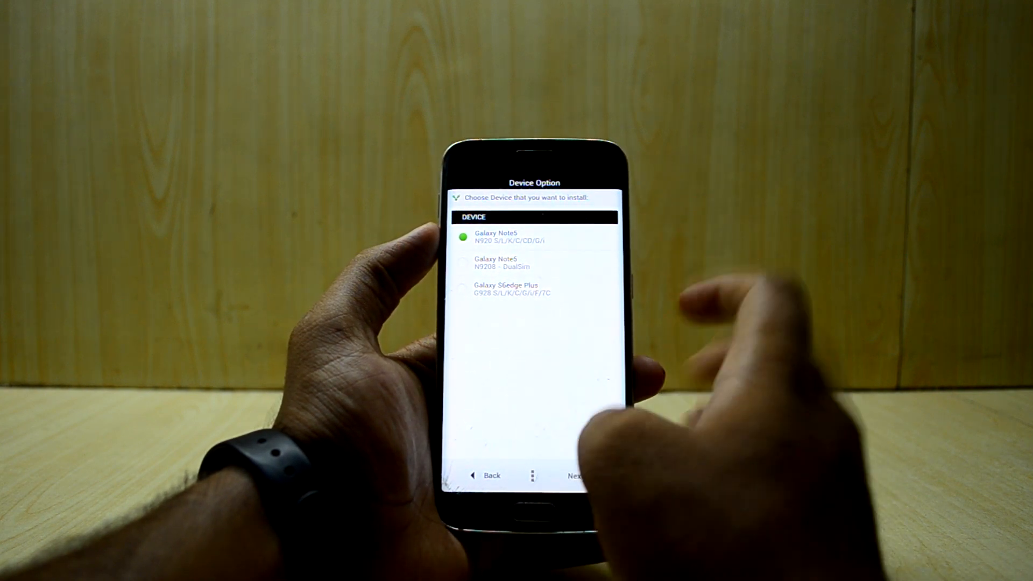
left_click(572, 475)
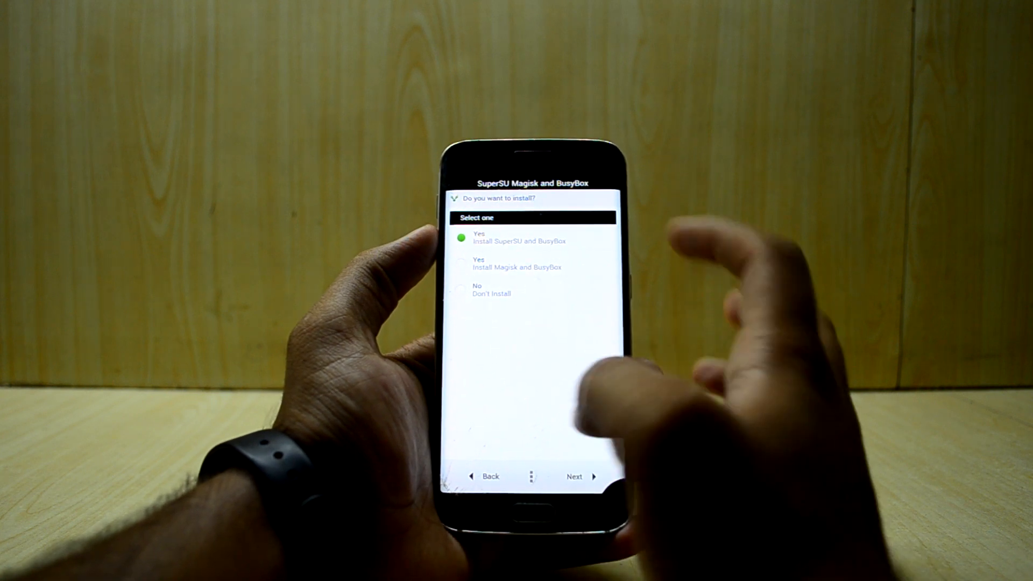
left_click(461, 263)
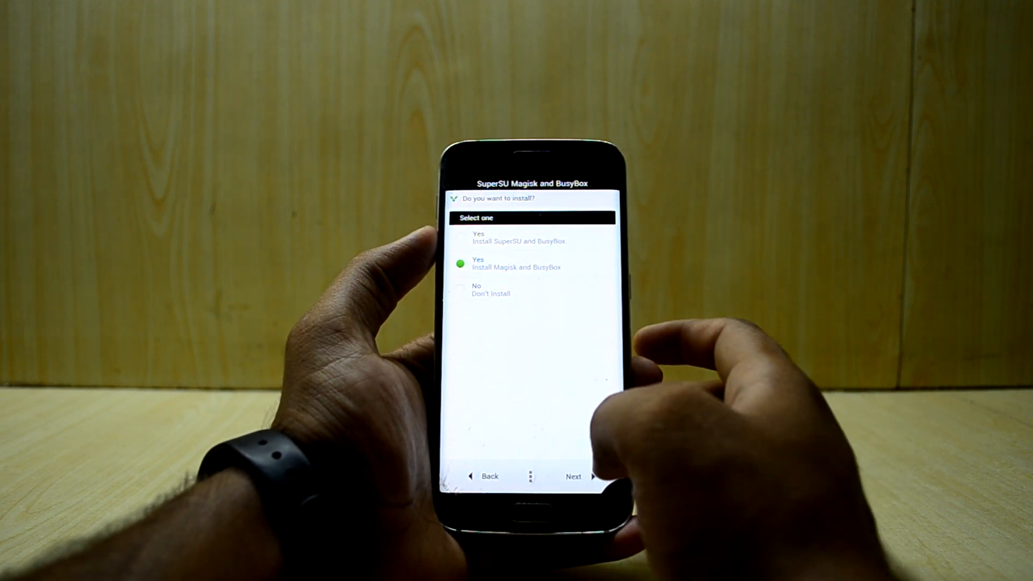
- Run the INFINITY ROM installation to completion and finish back to TWRP's zip list
left_click(572, 476)
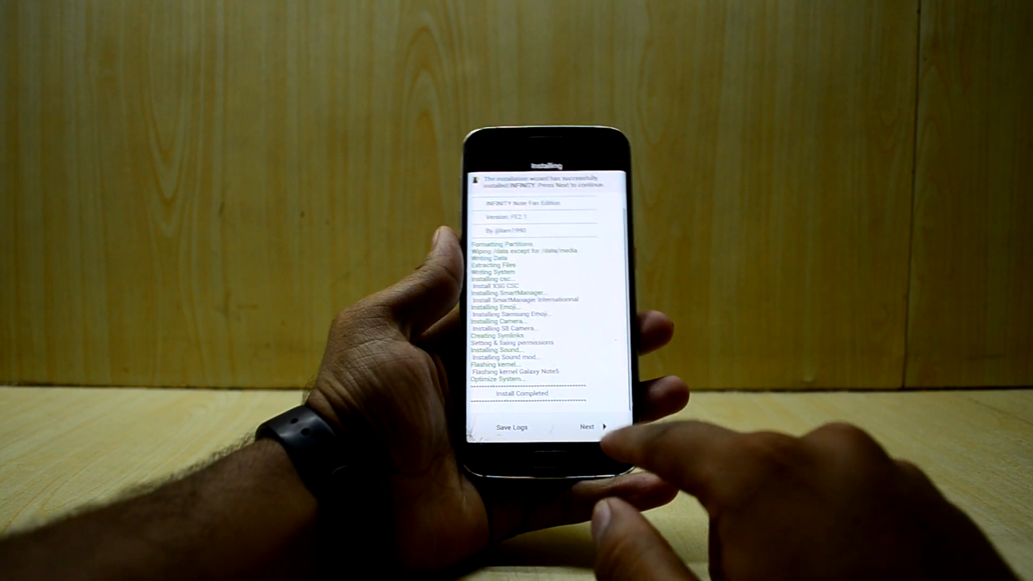
left_click(587, 426)
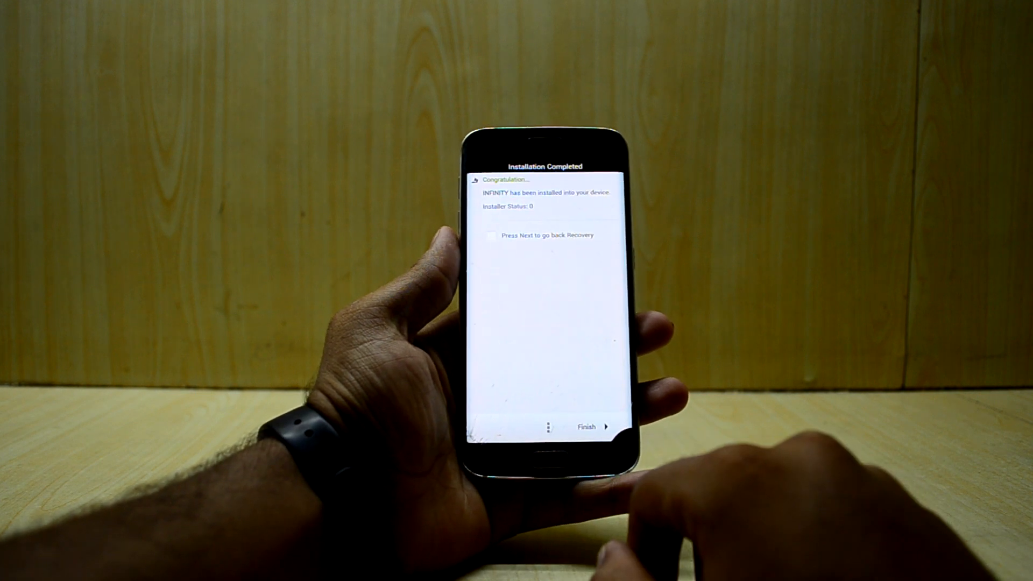
left_click(586, 426)
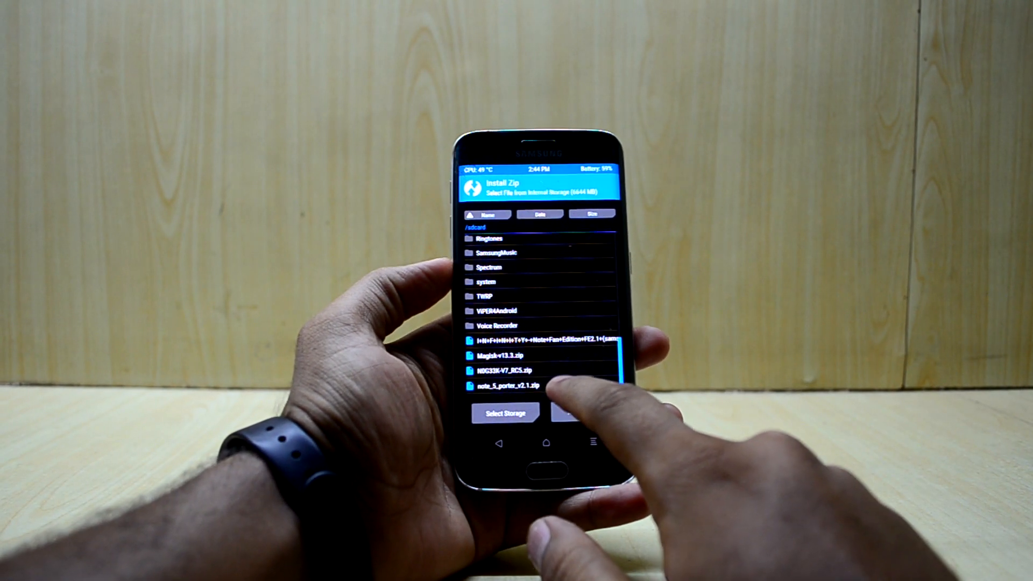
- Flash note_5_porter_v2.1.zip, then the V7_RC5 kernel and Magisk v13.3 zips
left_click(514, 385)
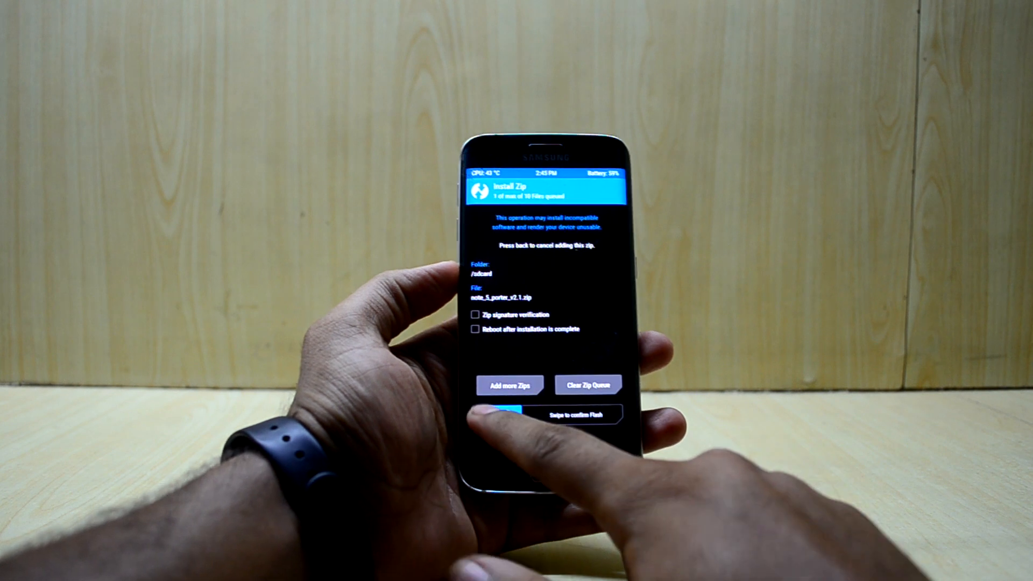
left_click_drag(508, 414, 593, 414)
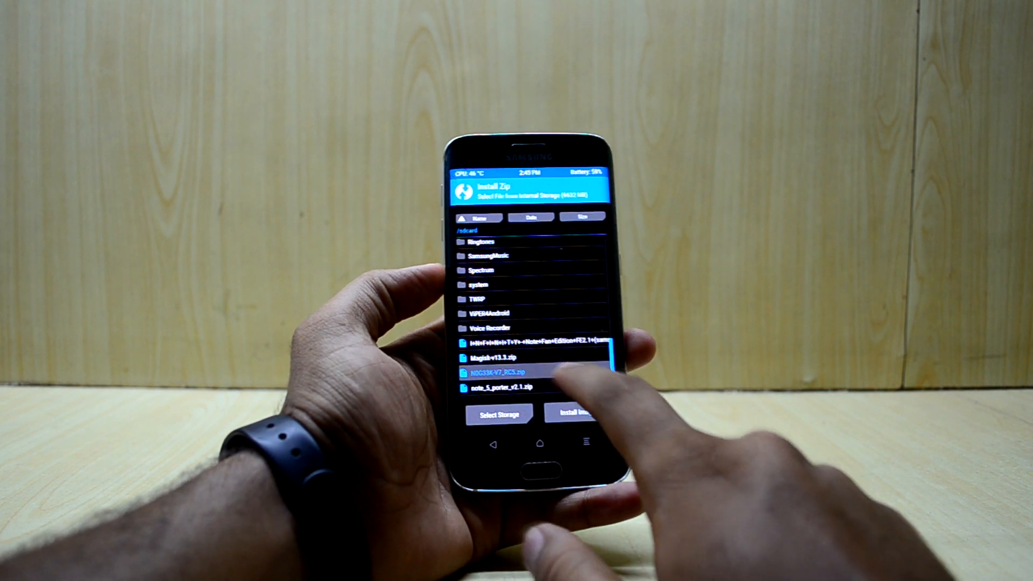
left_click(573, 414)
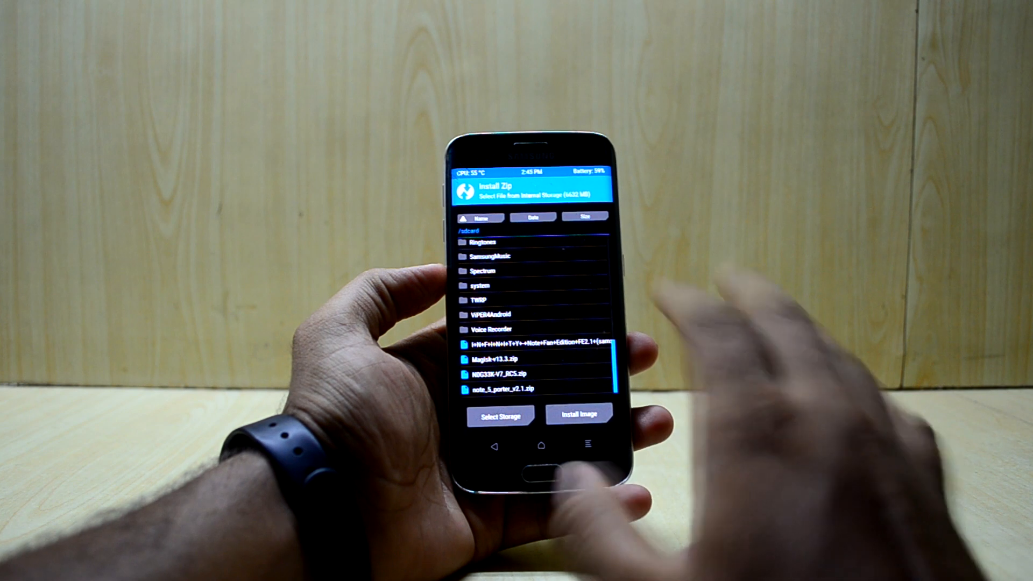
left_click(500, 358)
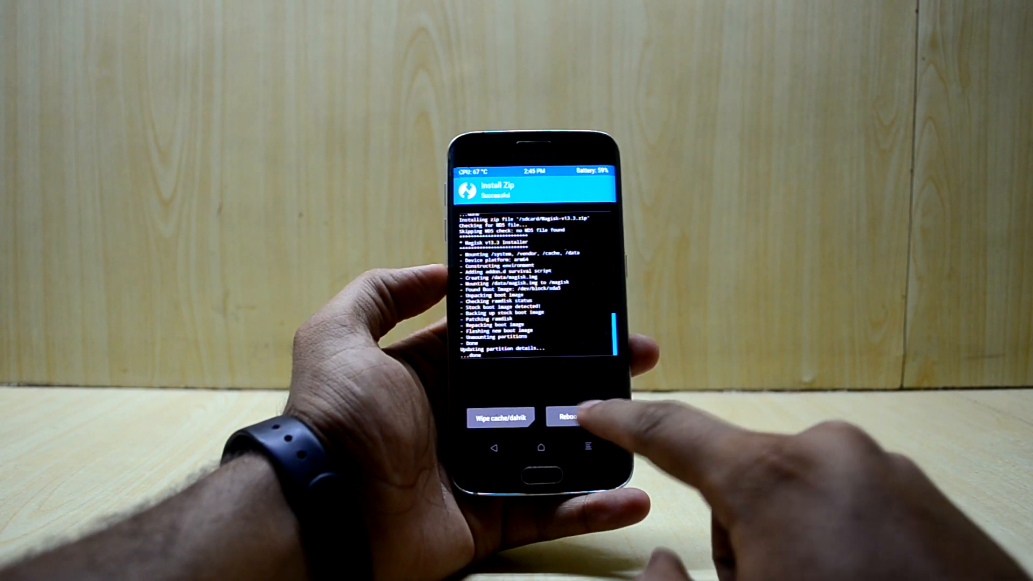
- Reboot into the new ROM, answer the mobile data prompt, and enter the owner name
left_click(571, 414)
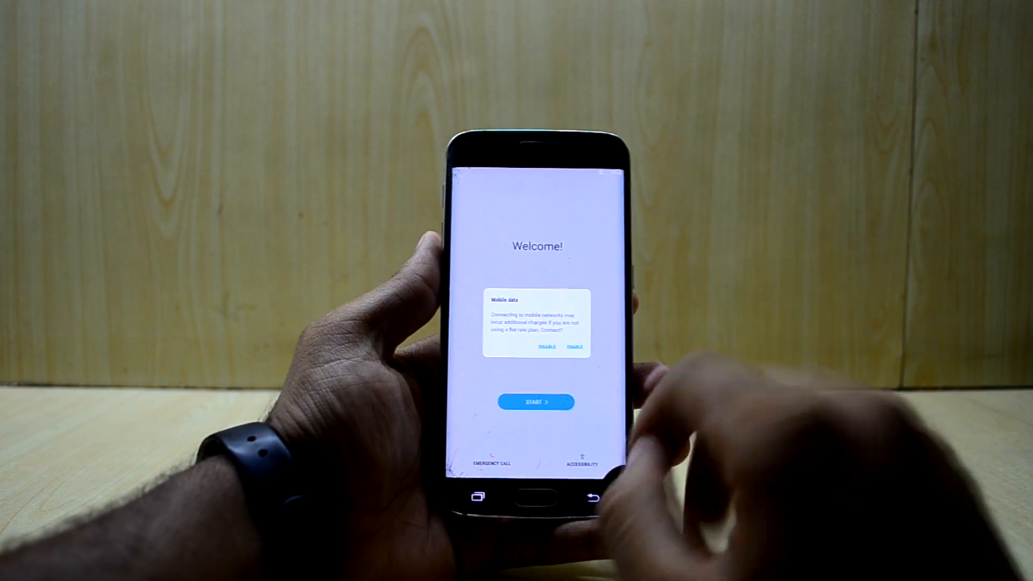
left_click(543, 347)
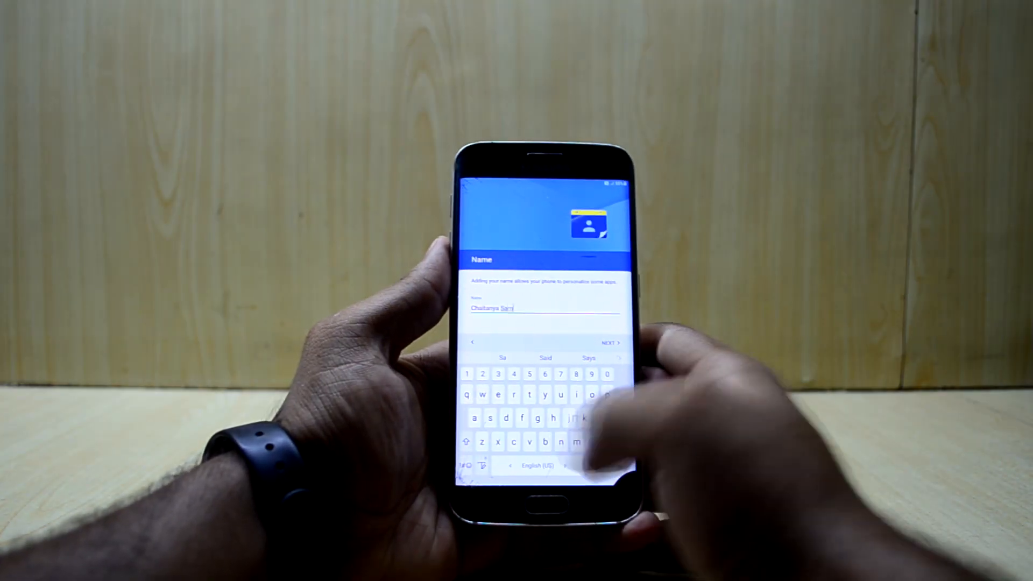
left_click(609, 342)
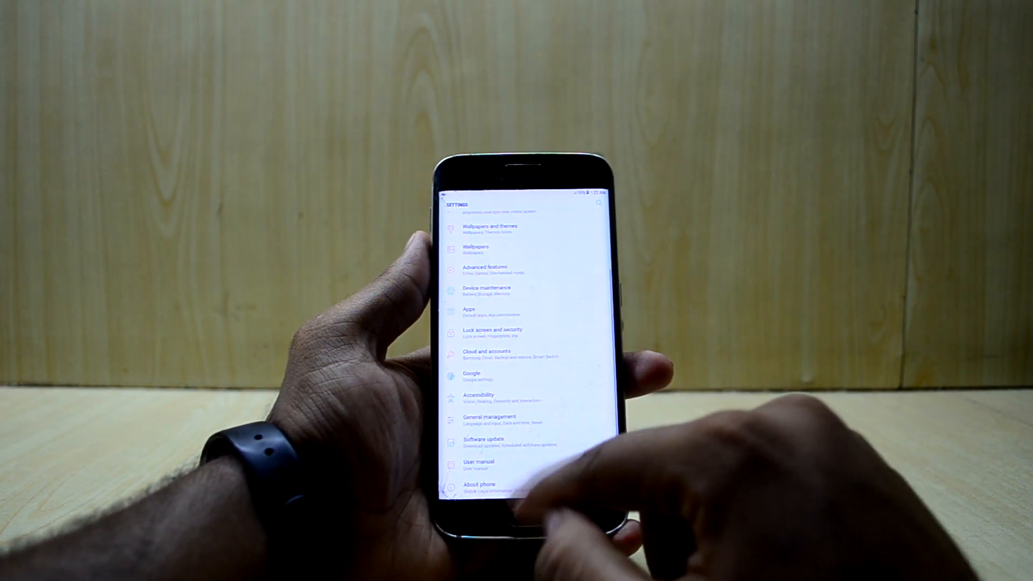
- Enable Developer options and lower the Minimum width below 500 dp
left_click(479, 486)
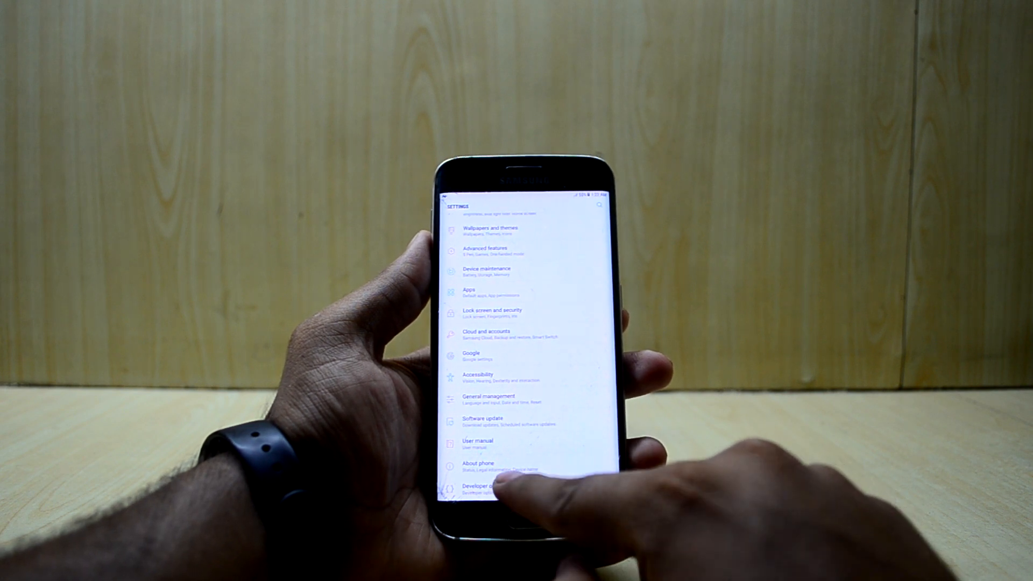
left_click(491, 487)
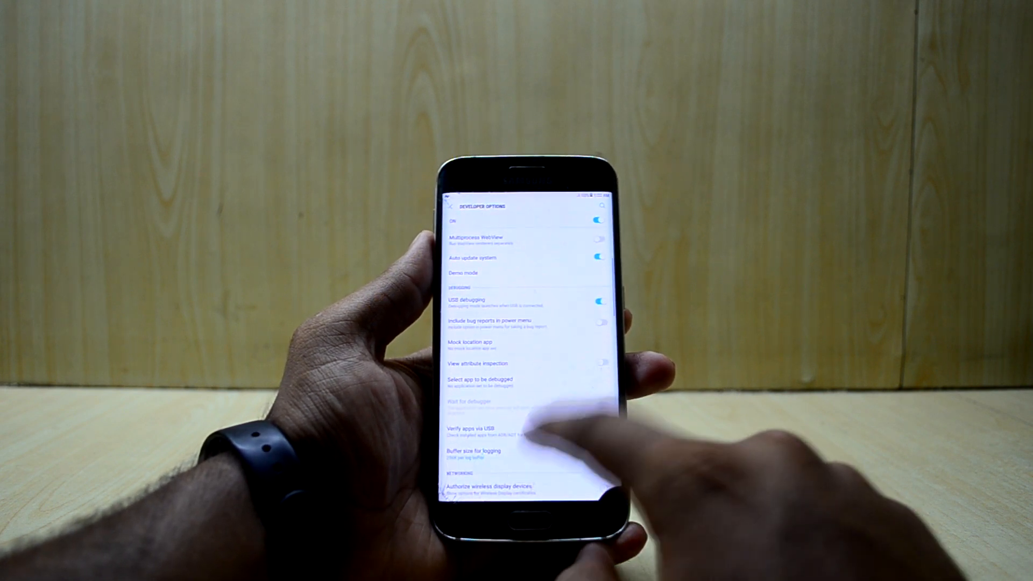
scroll("down", 3)
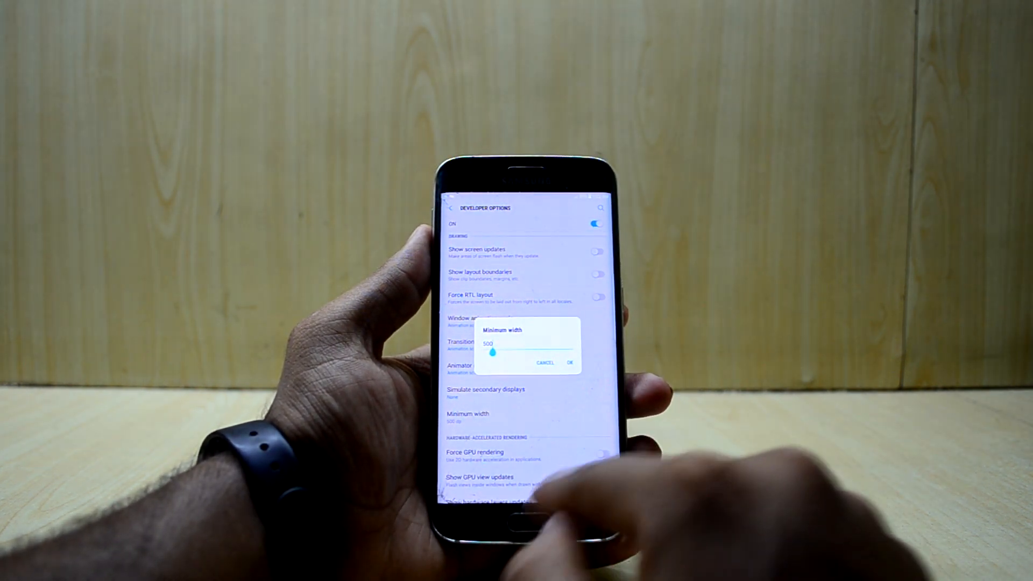
left_click(545, 364)
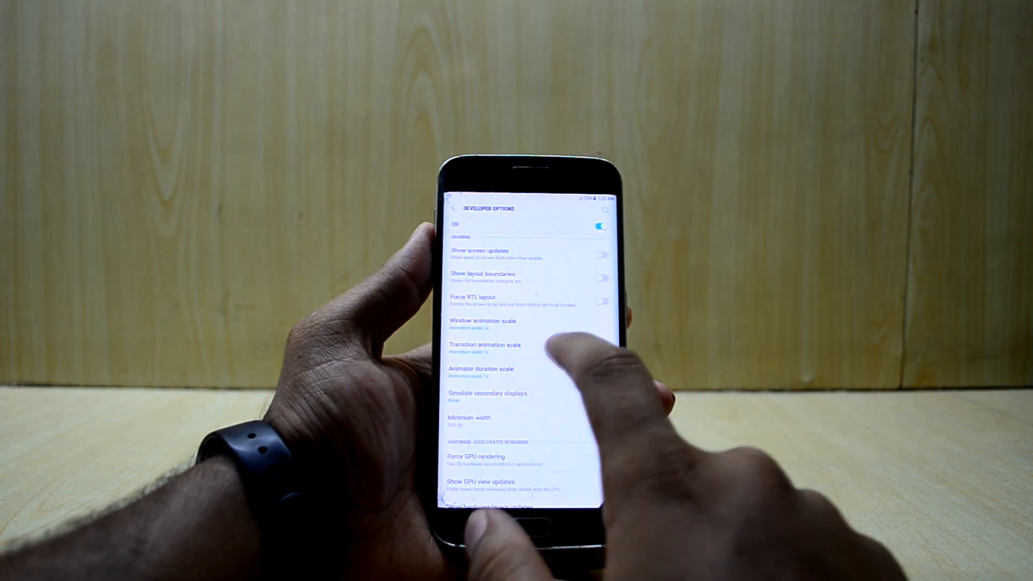
left_click(468, 417)
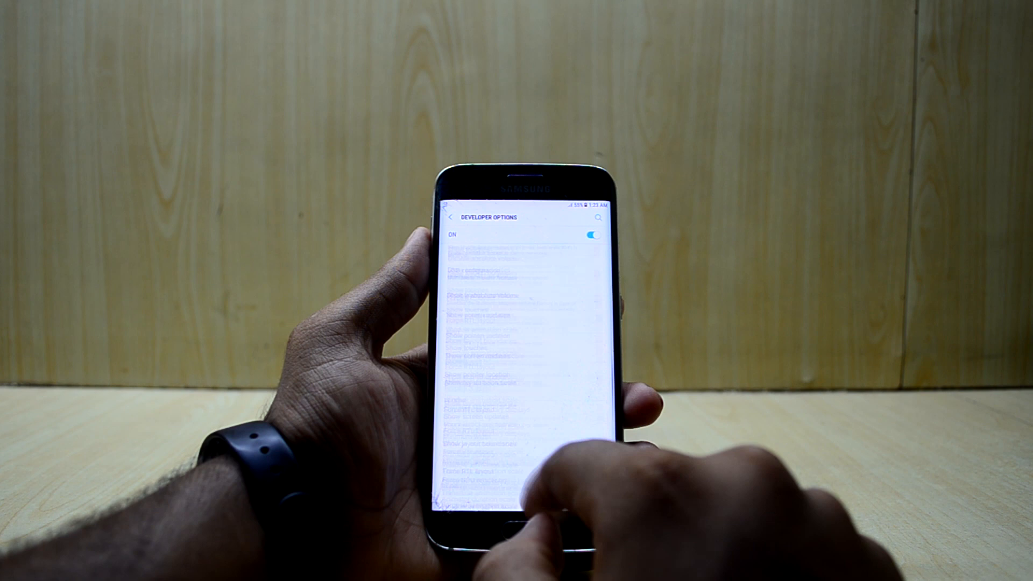
scroll("down", 3)
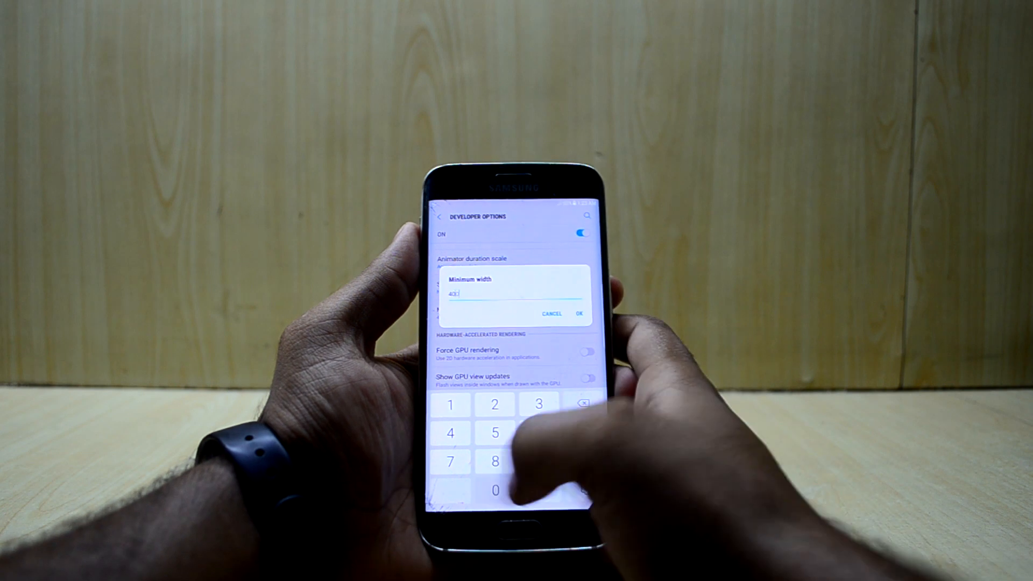
left_click(578, 314)
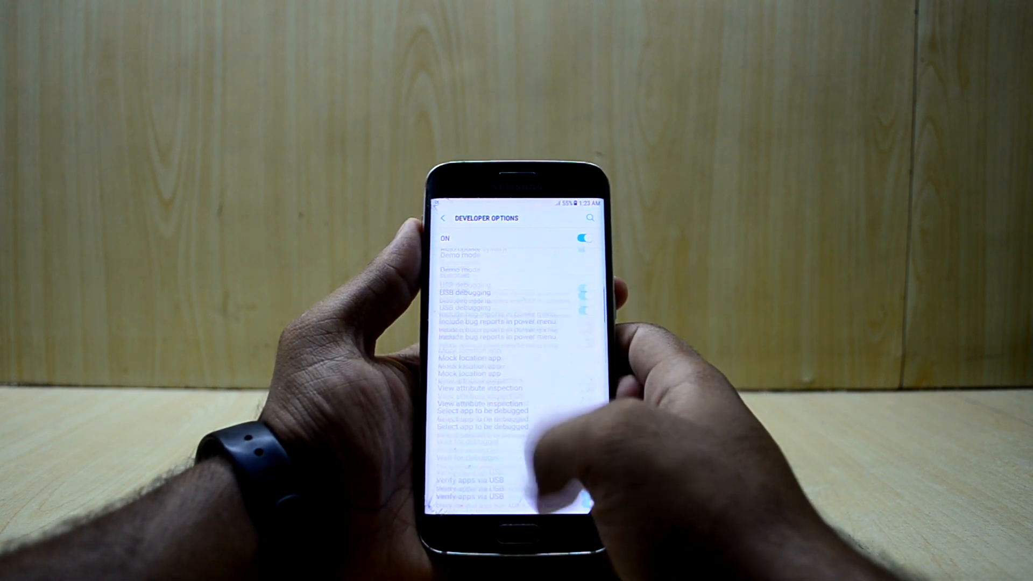
scroll("down", 3)
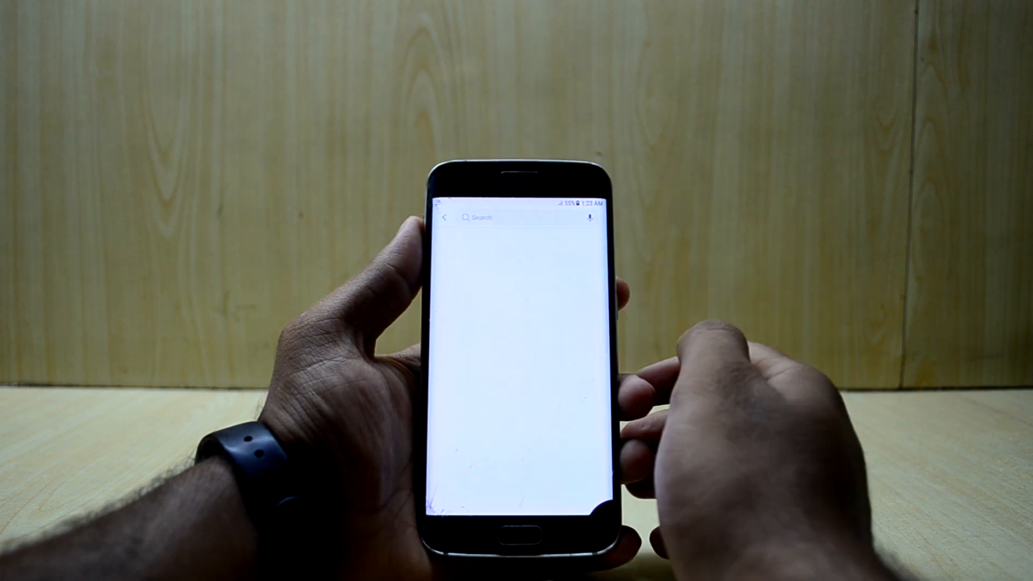
left_click(501, 218)
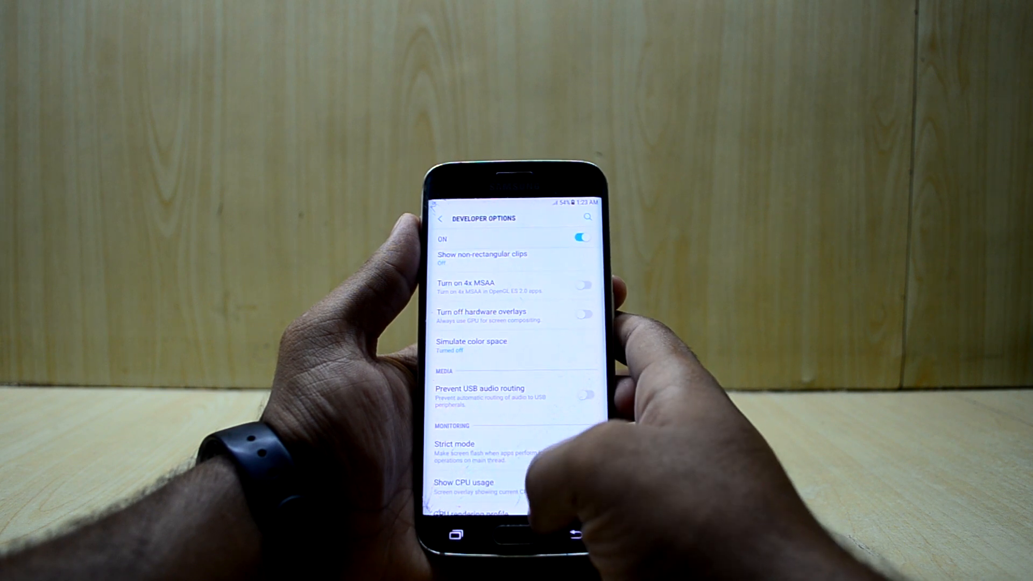
- Open About phone > Software information to view Android 7.0 and the INFINITY build
scroll("down", 3)
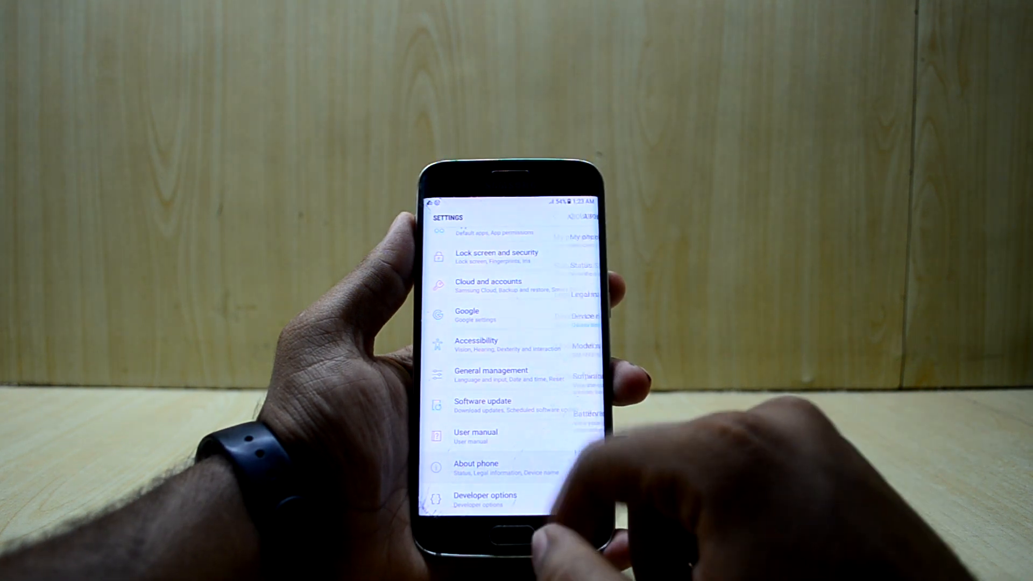
left_click(475, 468)
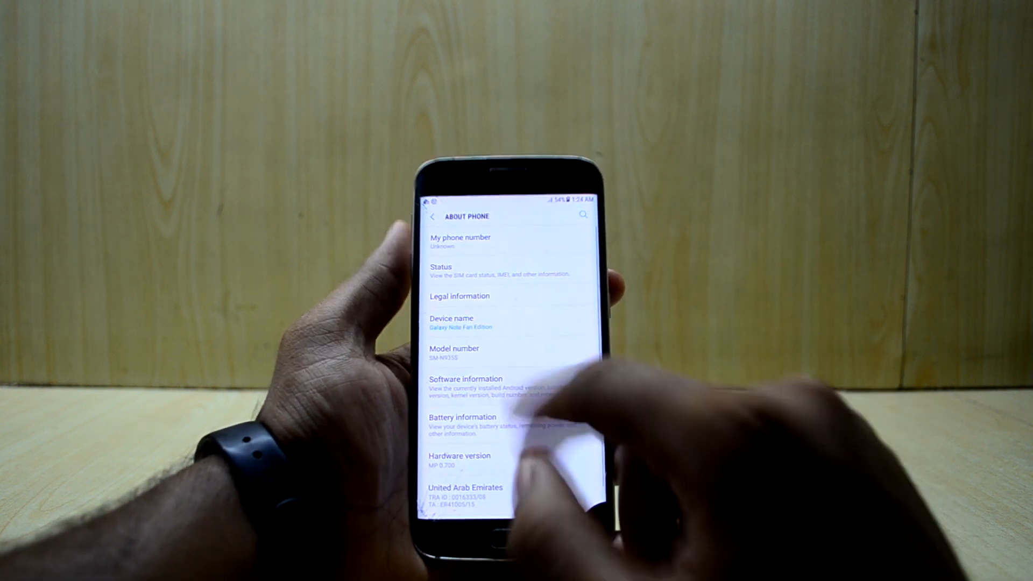
left_click(464, 385)
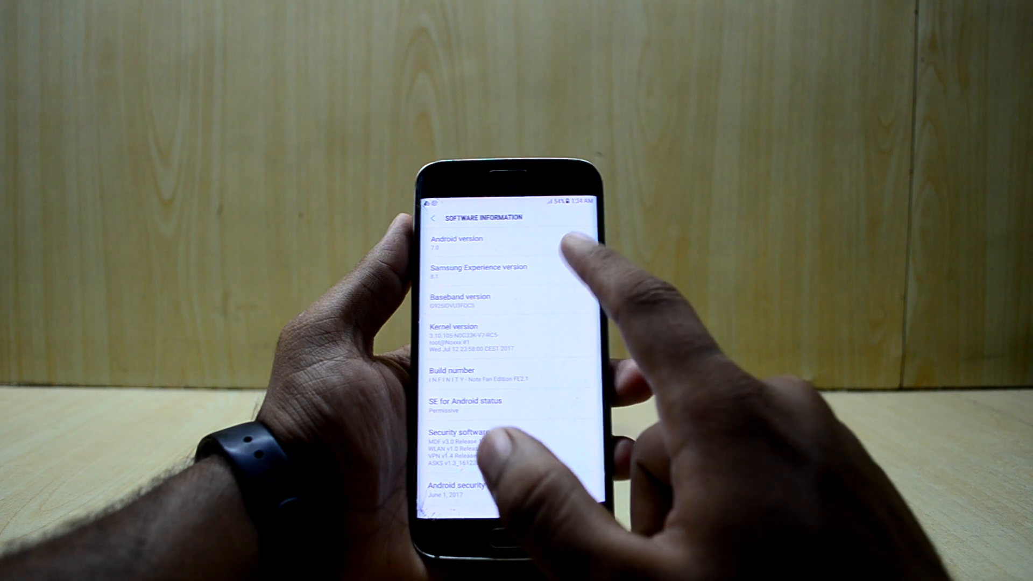